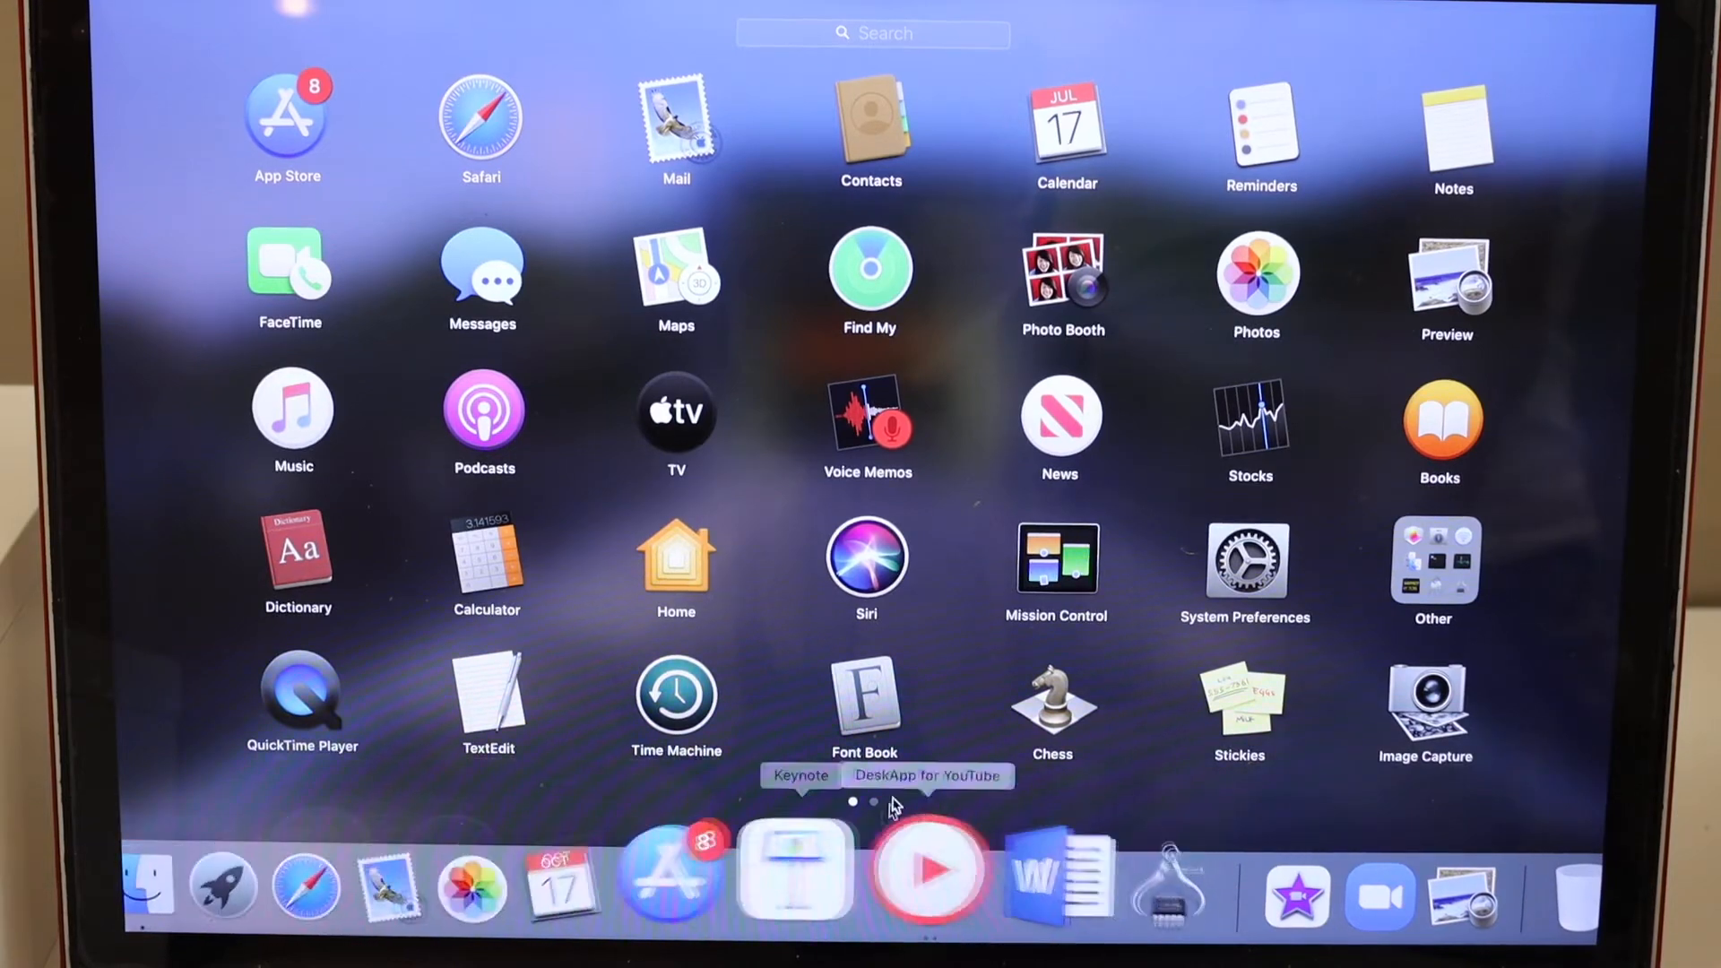
Step: Launch System Preferences from its Launchpad icon
{"action": "left_click", "coordinate": [1245, 571]}
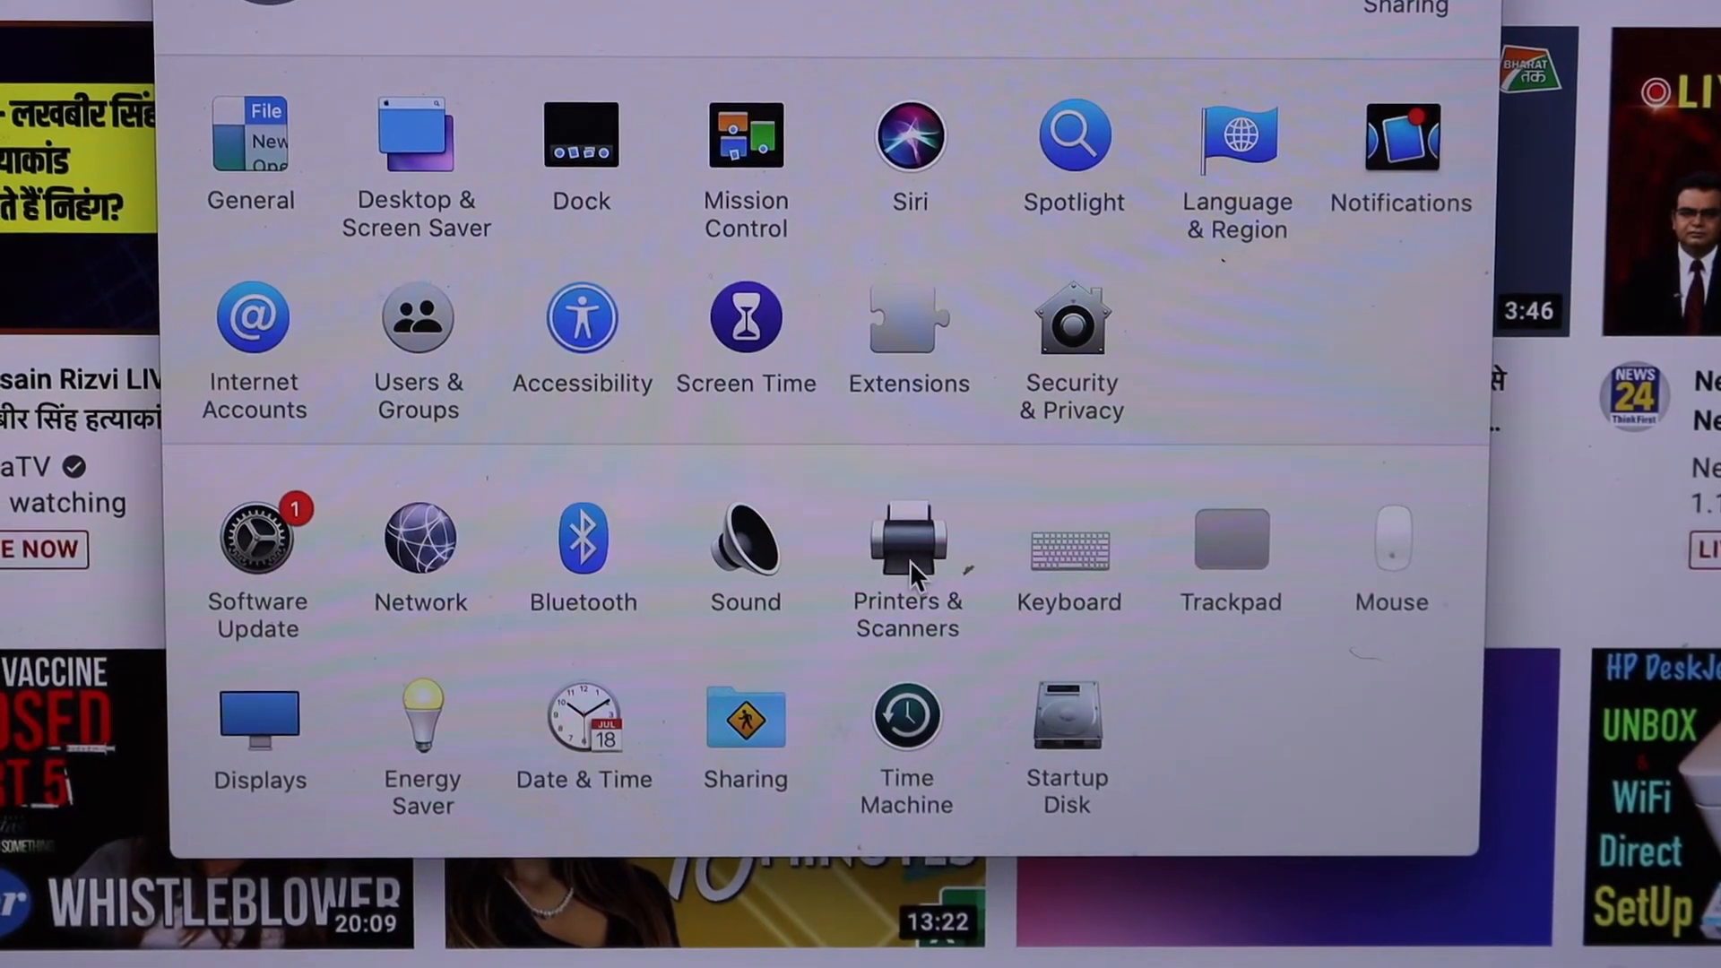
Step: Show the Printers & Scanners pane with the installed printer list
{"action": "left_click", "coordinate": [906, 537]}
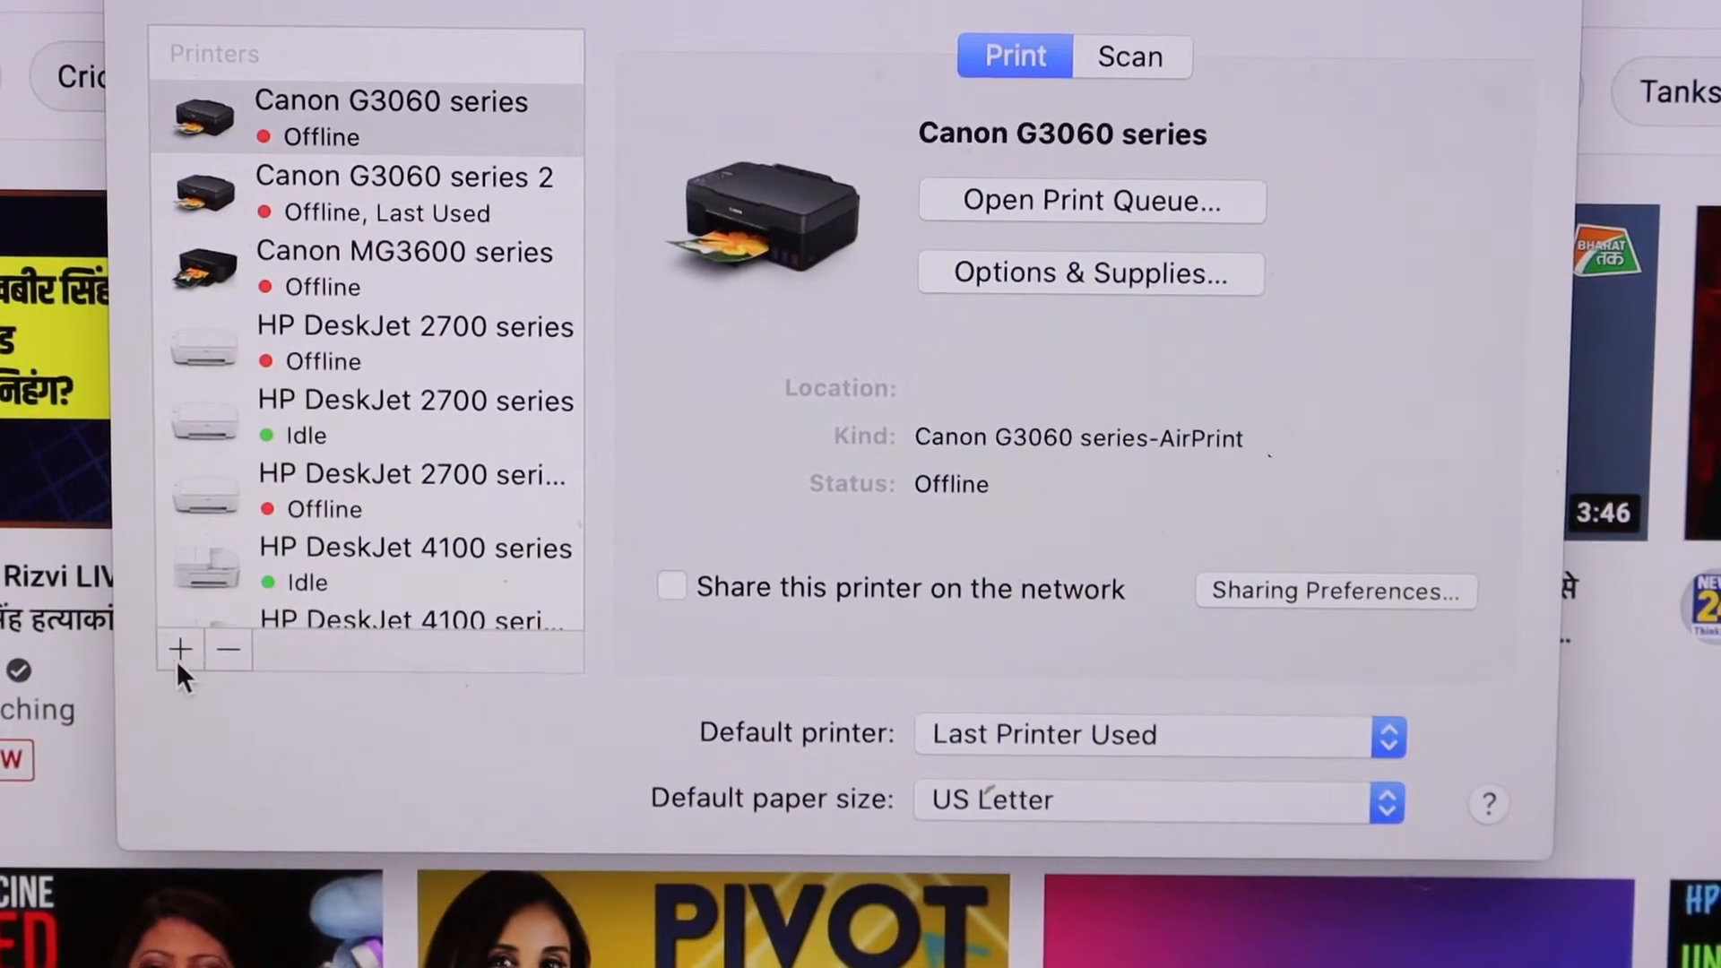
Step: Add the USB HP DeskJet 4100 series printer, accepting the duplicate-printer alert
{"action": "left_click", "coordinate": [179, 650]}
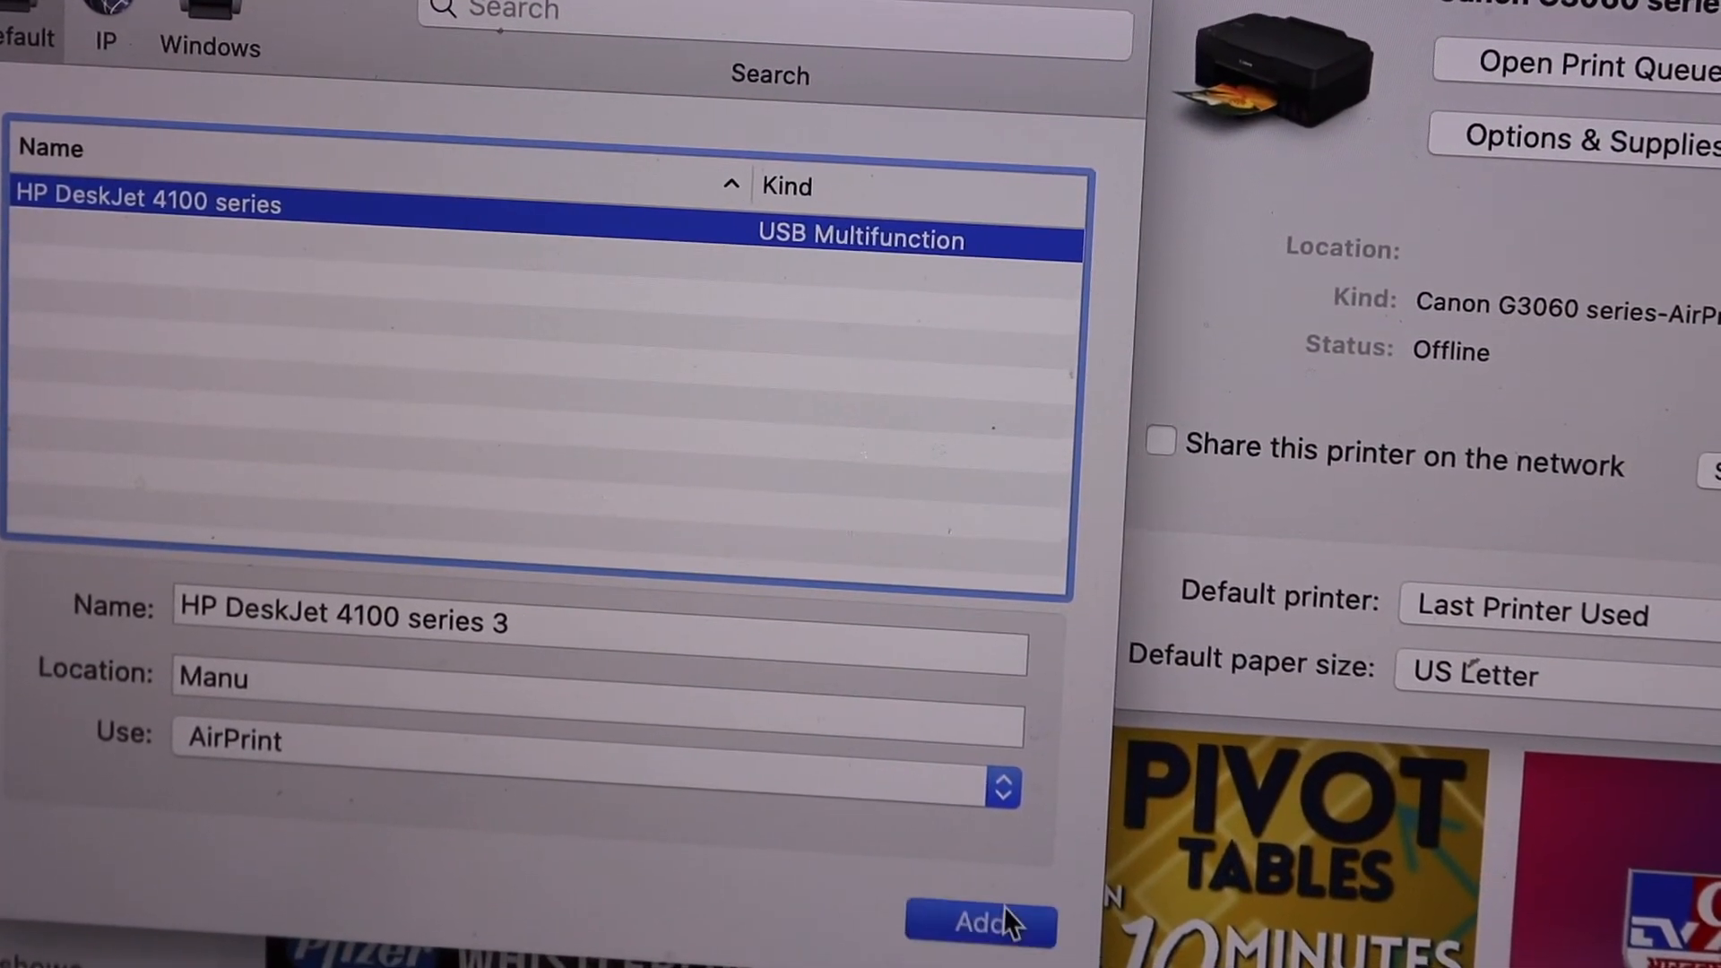
{"action": "left_click", "coordinate": [977, 920]}
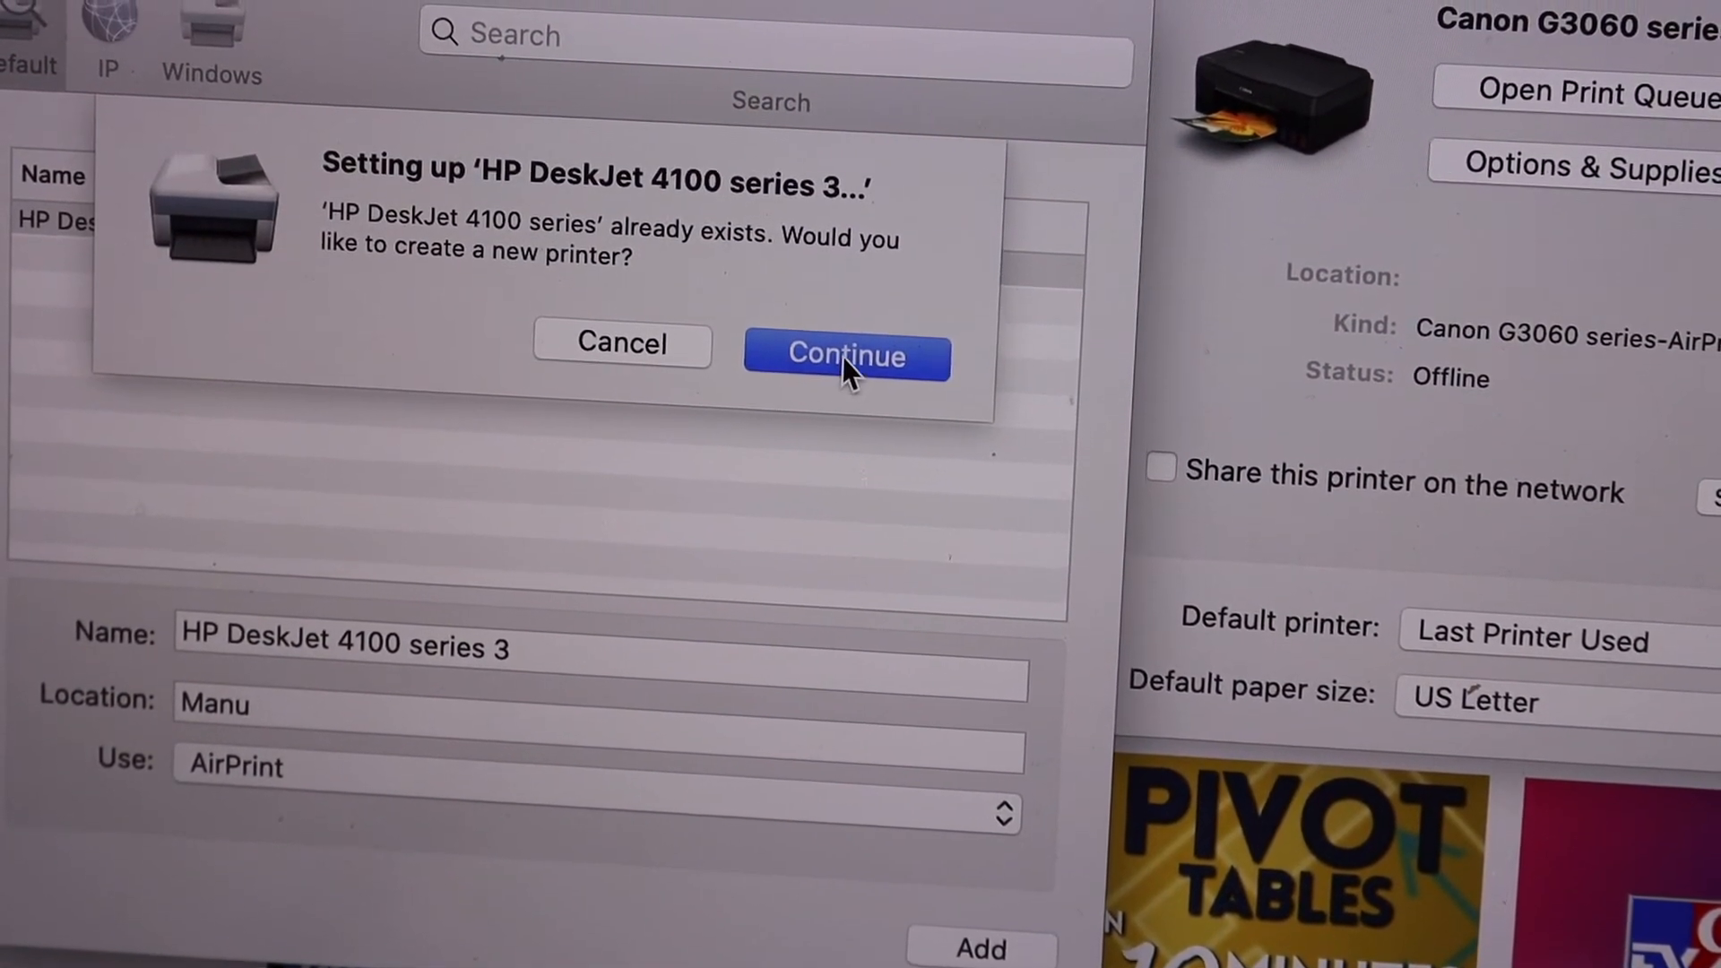
{"action": "left_click", "coordinate": [846, 355]}
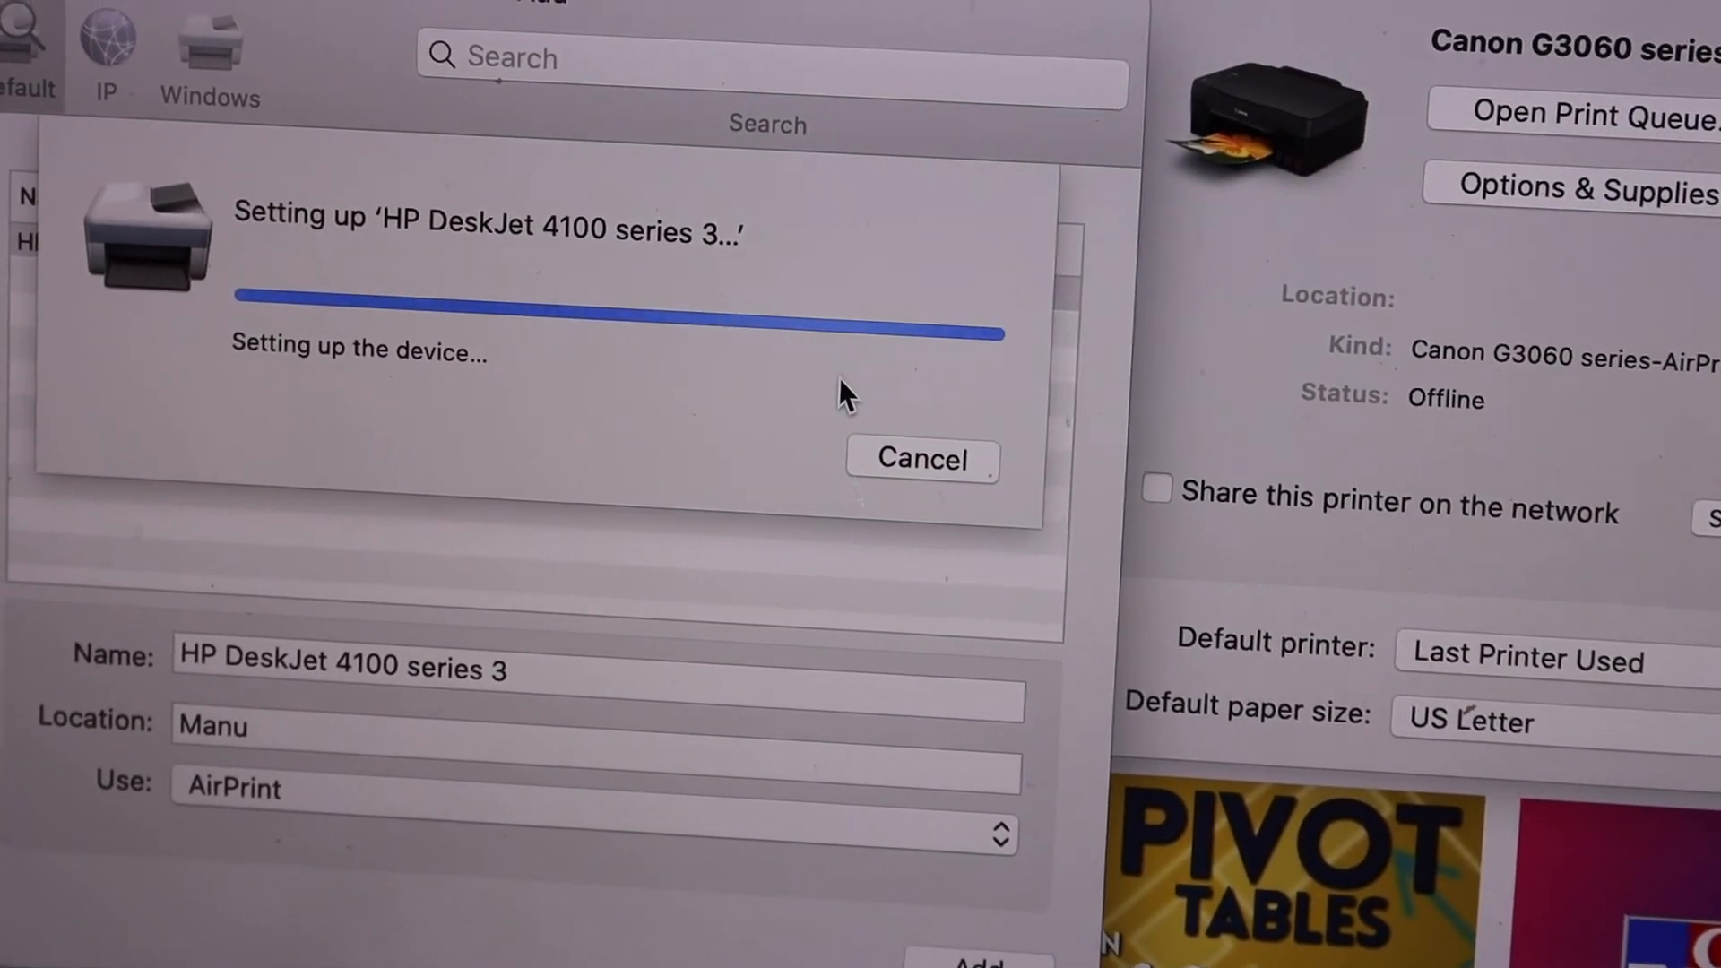